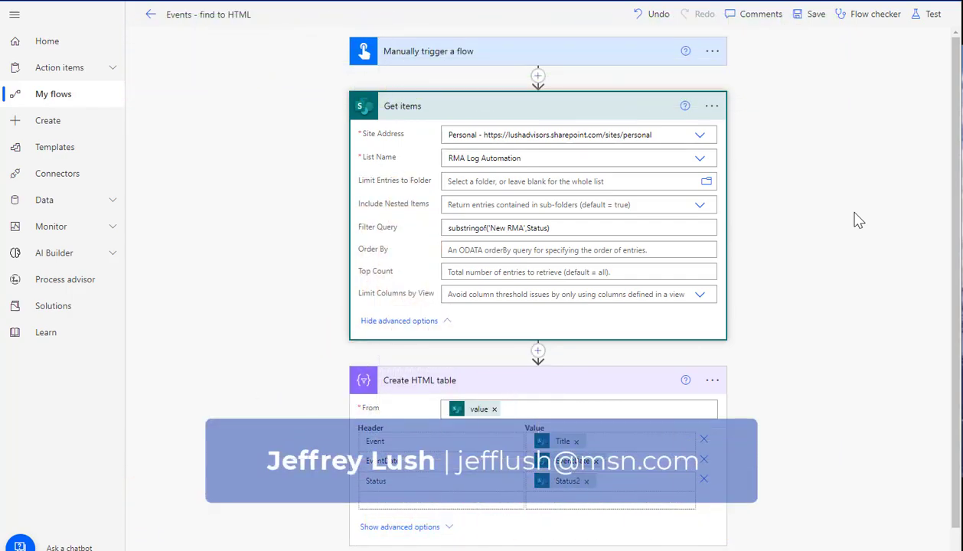
{"action": "mouse_move", "coordinate": [914, 209]}
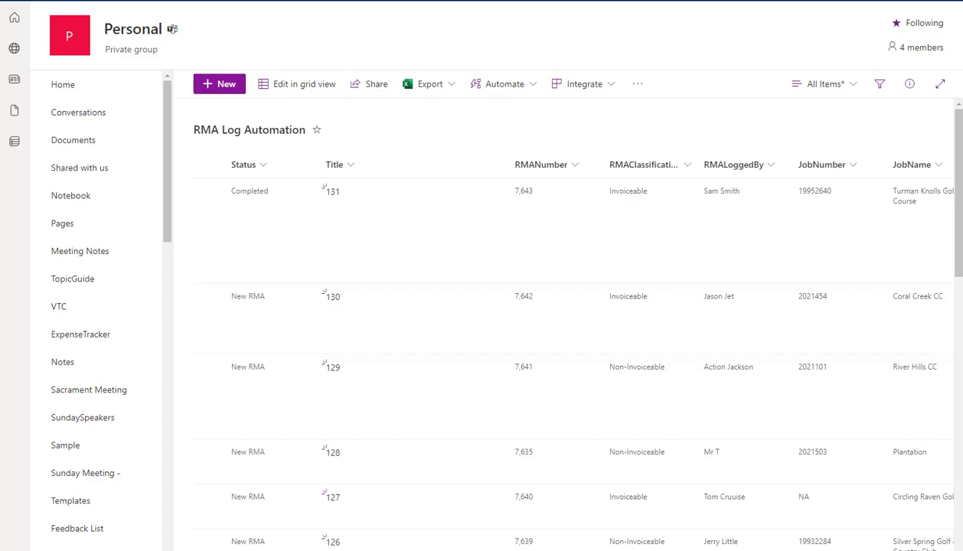
{"action": "mouse_move", "coordinate": [380, 39]}
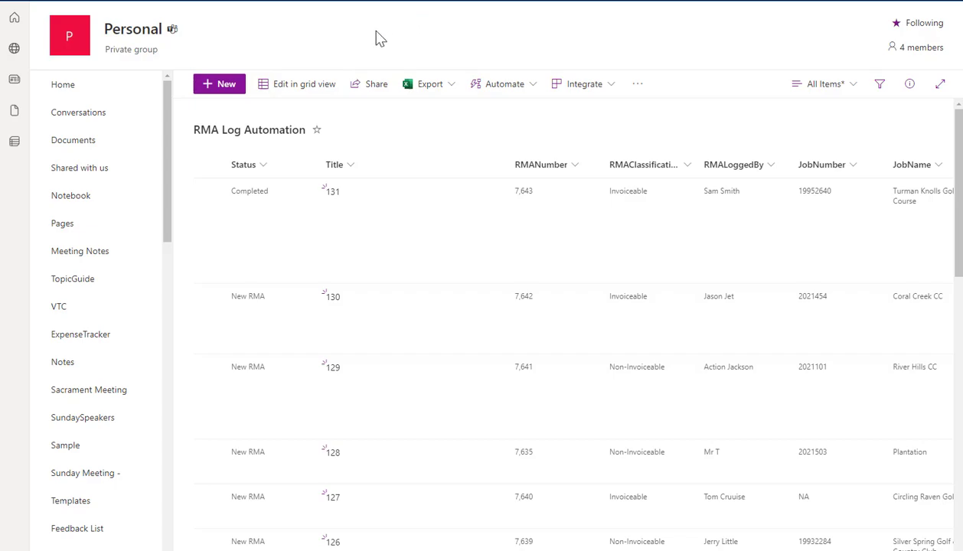
{"action": "mouse_move", "coordinate": [278, 170]}
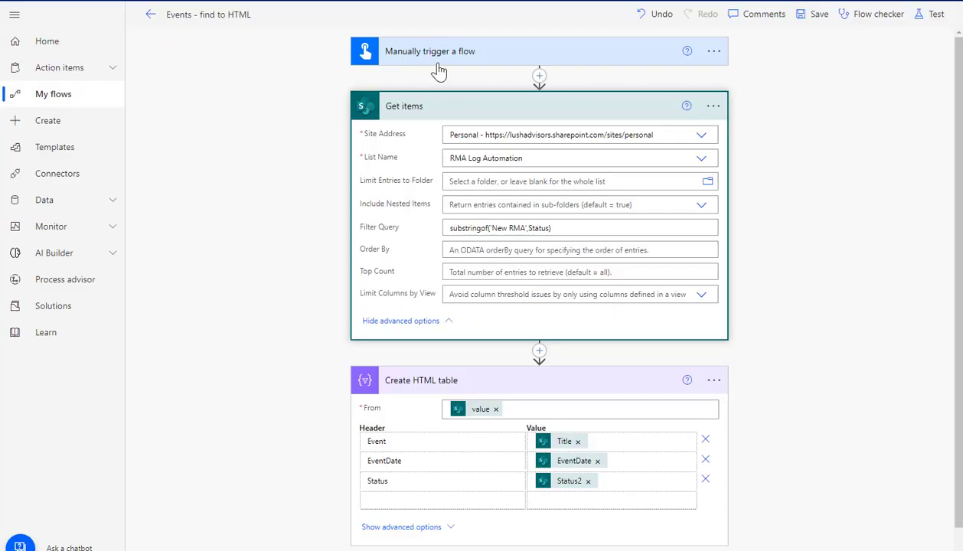
{"action": "mouse_move", "coordinate": [440, 107]}
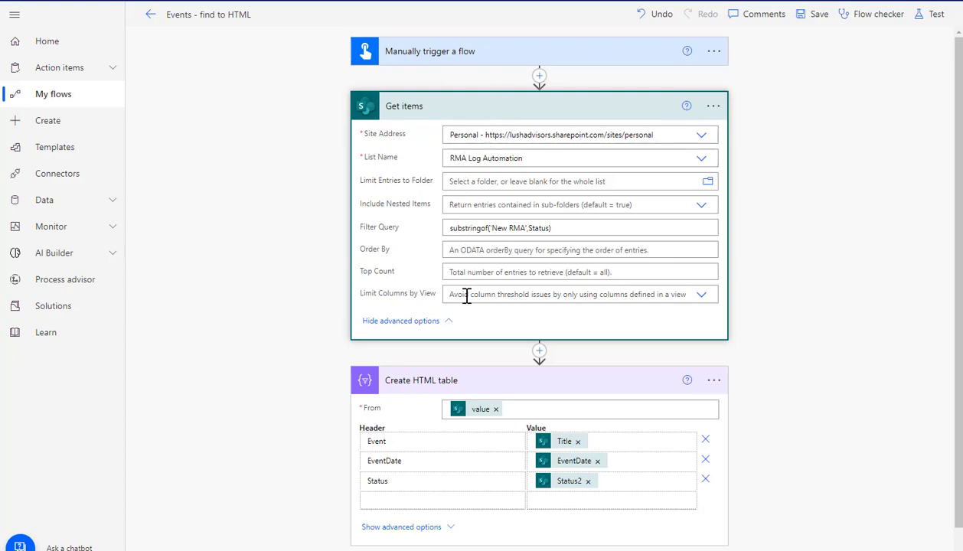
{"action": "mouse_move", "coordinate": [514, 271]}
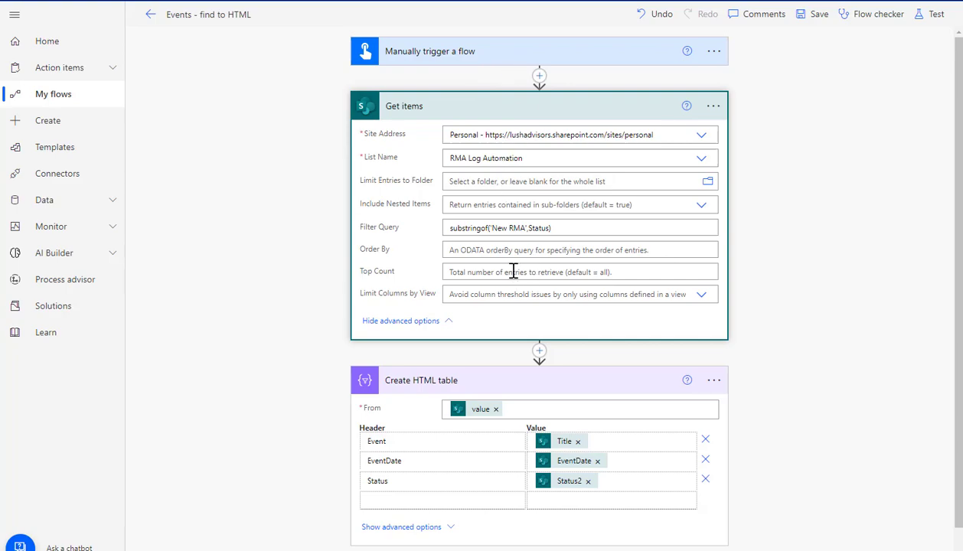
{"action": "mouse_move", "coordinate": [458, 428]}
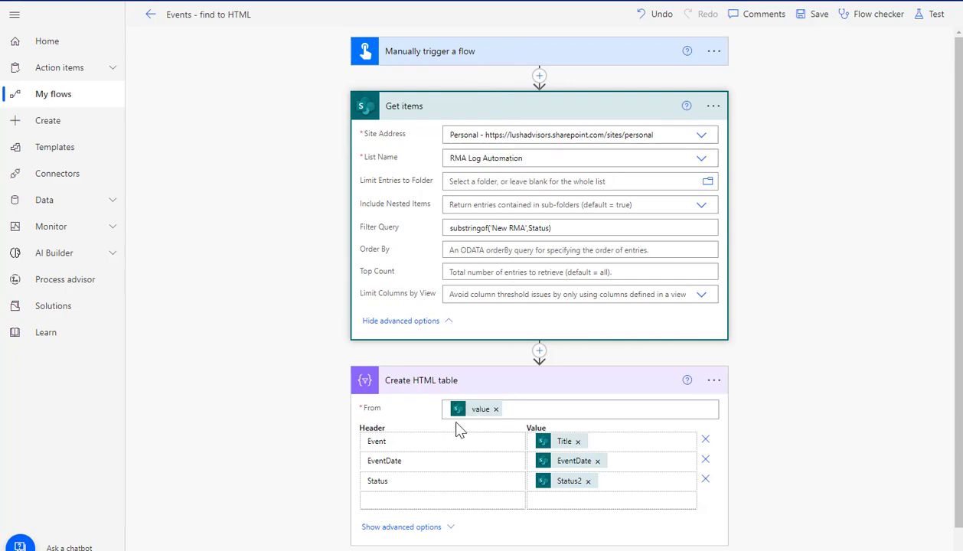
{"action": "mouse_move", "coordinate": [764, 285]}
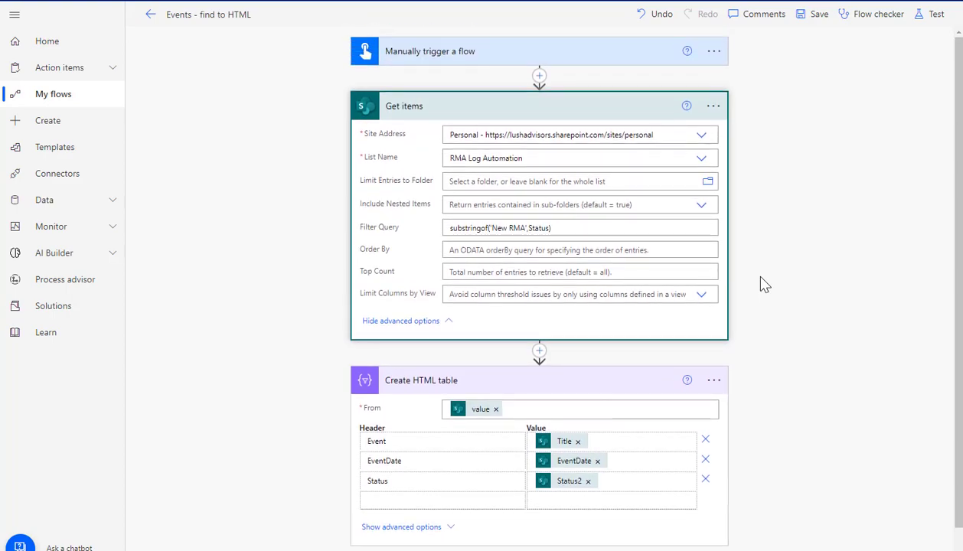
{"action": "mouse_move", "coordinate": [549, 398]}
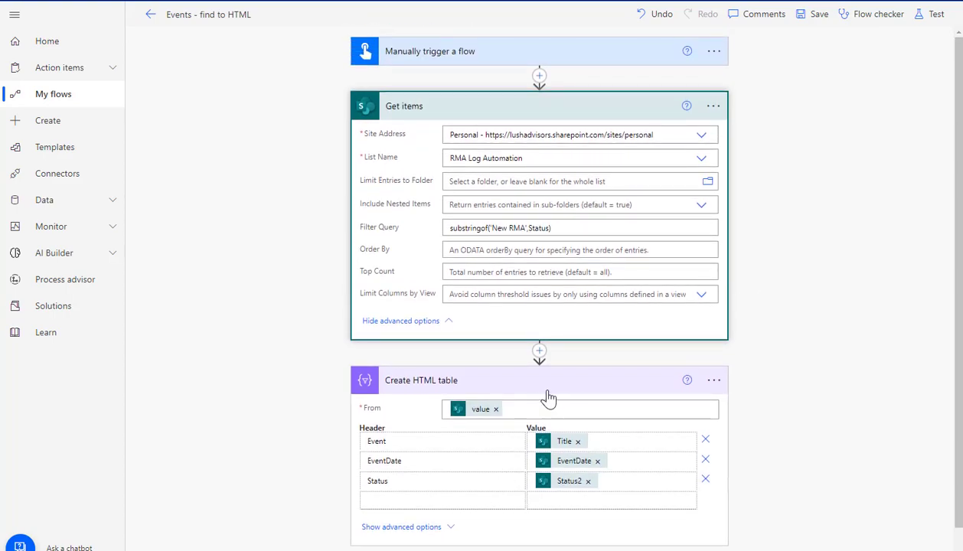
{"action": "mouse_move", "coordinate": [341, 5]}
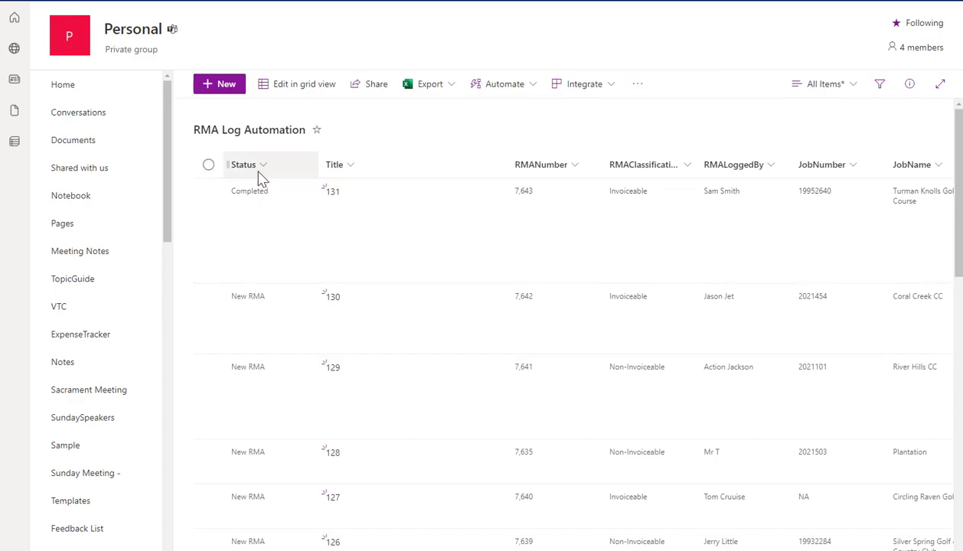
Reveal the Status column's settings, showing it is a single line of text, 255 characters max.
{"action": "left_click", "coordinate": [245, 165]}
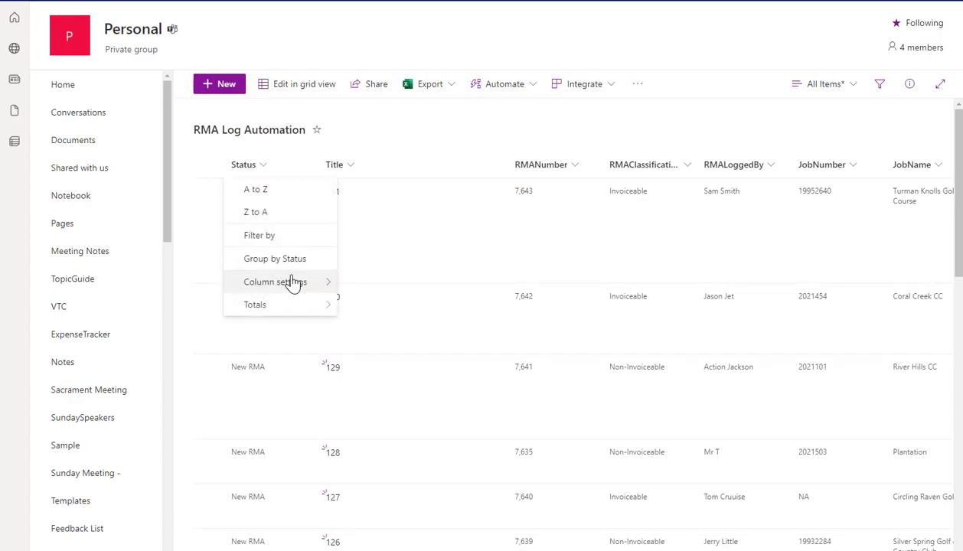
{"action": "left_click", "coordinate": [275, 282]}
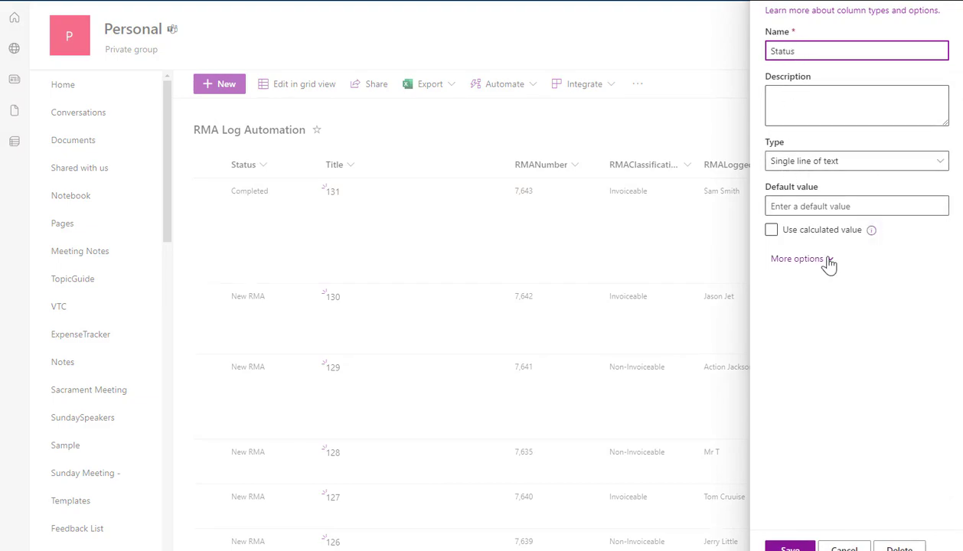
{"action": "left_click", "coordinate": [798, 258]}
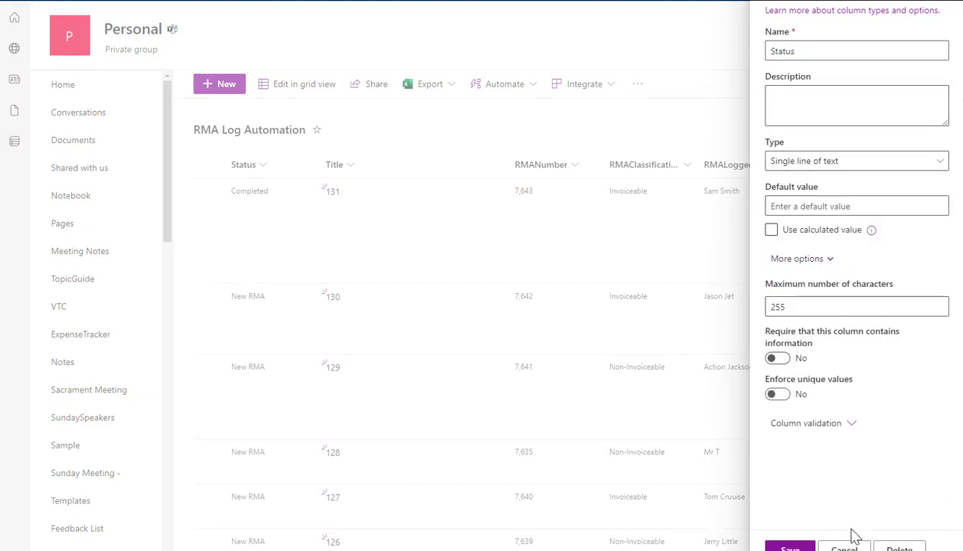
{"action": "mouse_move", "coordinate": [856, 510]}
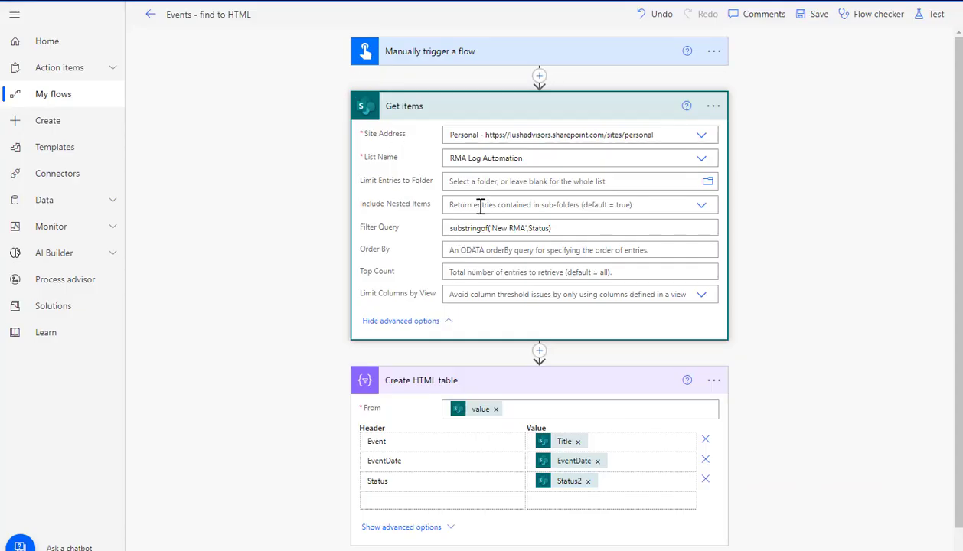
{"action": "mouse_move", "coordinate": [551, 124]}
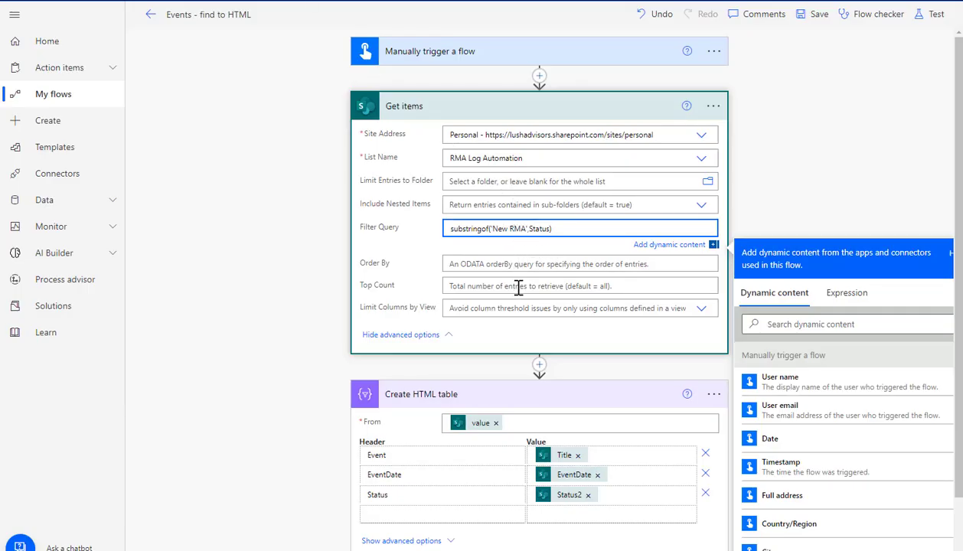
Bring up the Test pane for the flow with manual triggering selected.
{"action": "scroll", "scroll_direction": "down", "scroll_amount": 3}
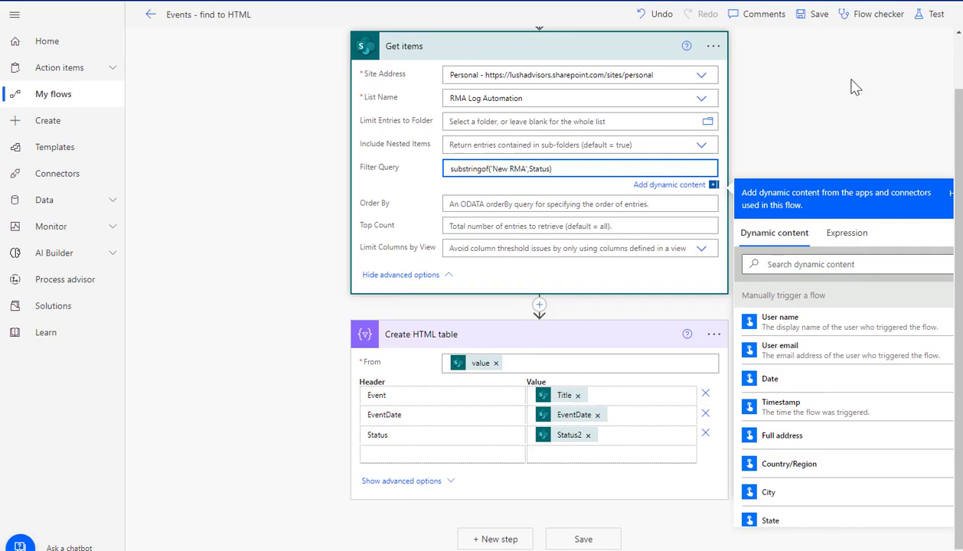
{"action": "left_click", "coordinate": [935, 14]}
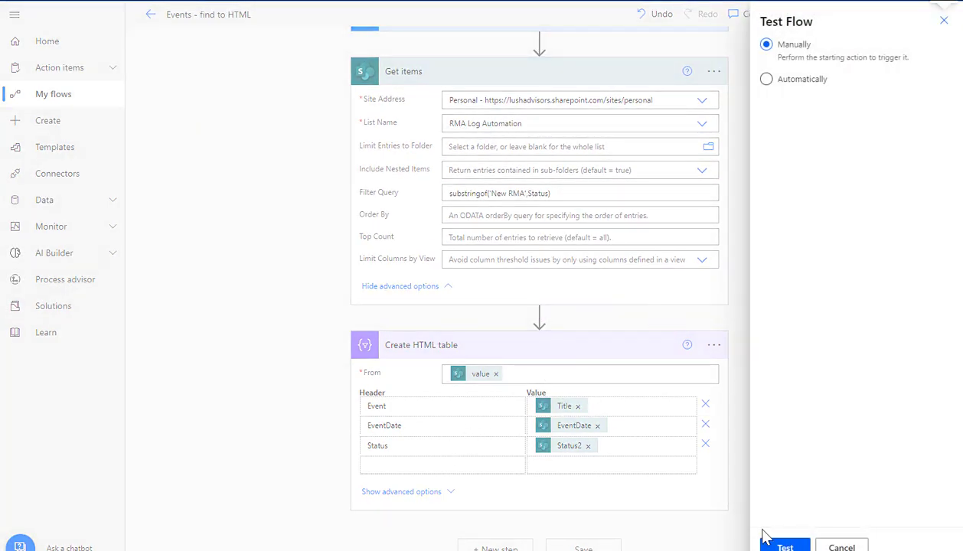
Run the manual test, which fails at Get items: column 'Status' does not exist.
{"action": "left_click", "coordinate": [784, 546]}
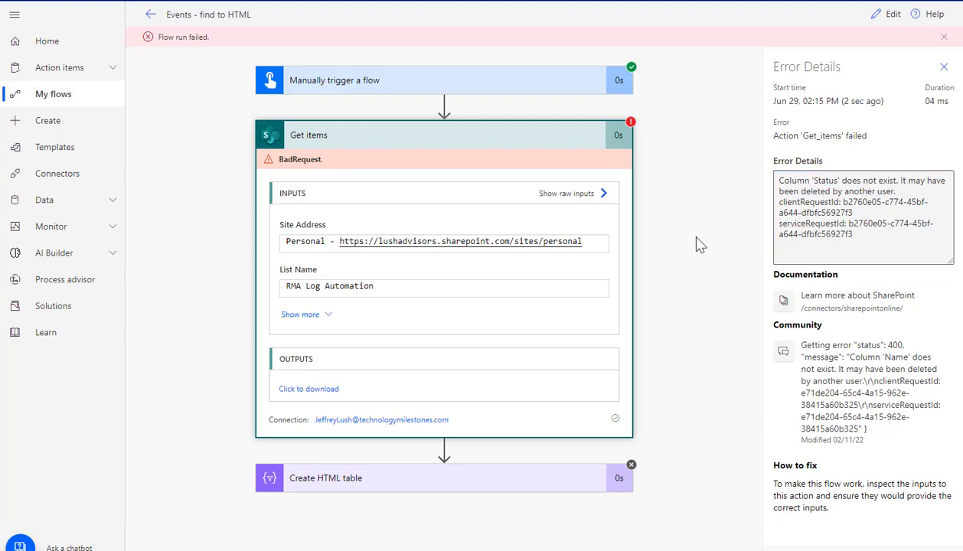
{"action": "mouse_move", "coordinate": [320, 54]}
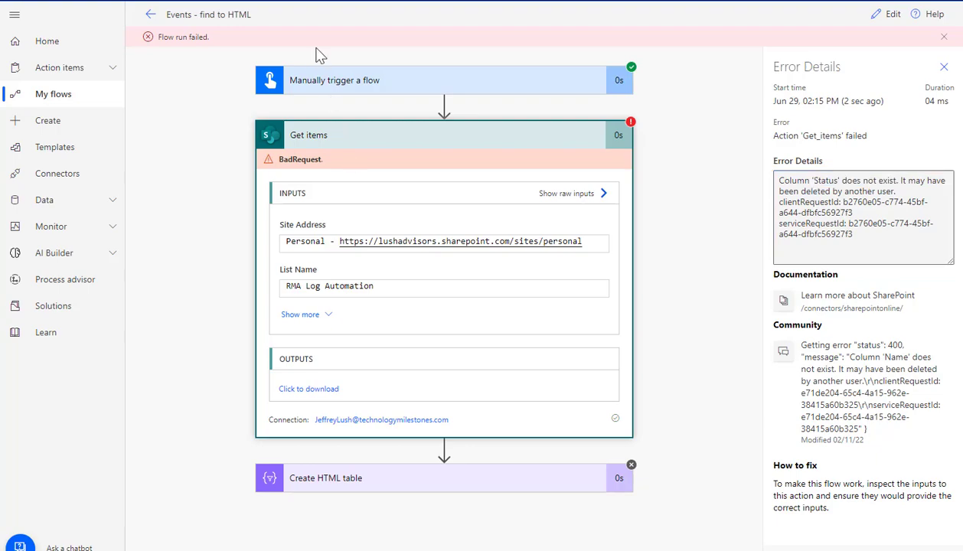
{"action": "left_click", "coordinate": [457, 242]}
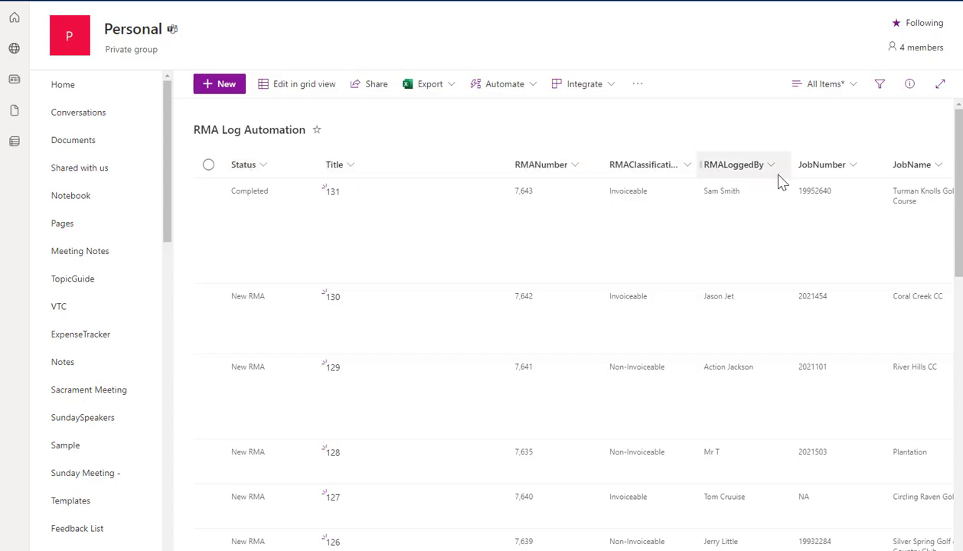
{"action": "mouse_move", "coordinate": [391, 176]}
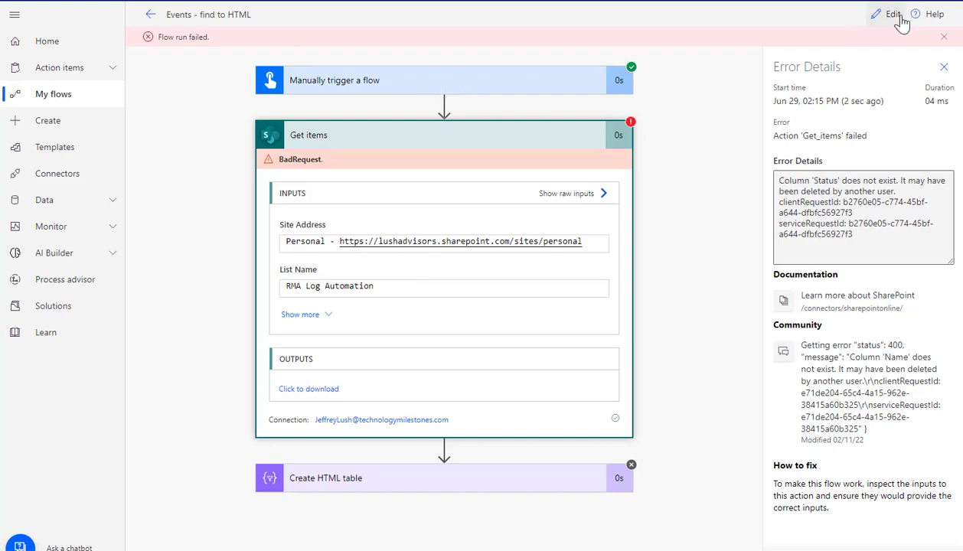
Return from the failed run to the flow editor with the Status filter still in place.
{"action": "left_click", "coordinate": [892, 13]}
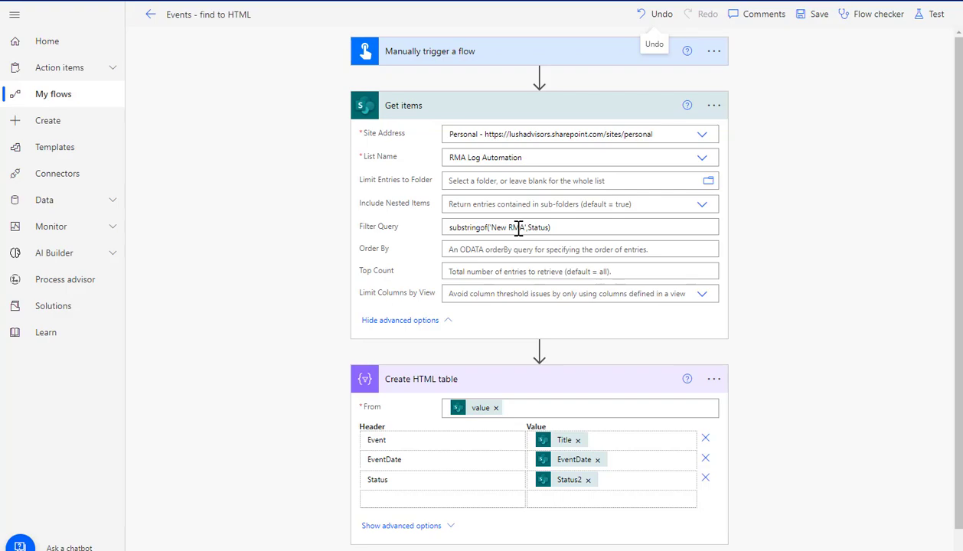
{"action": "mouse_move", "coordinate": [523, 227]}
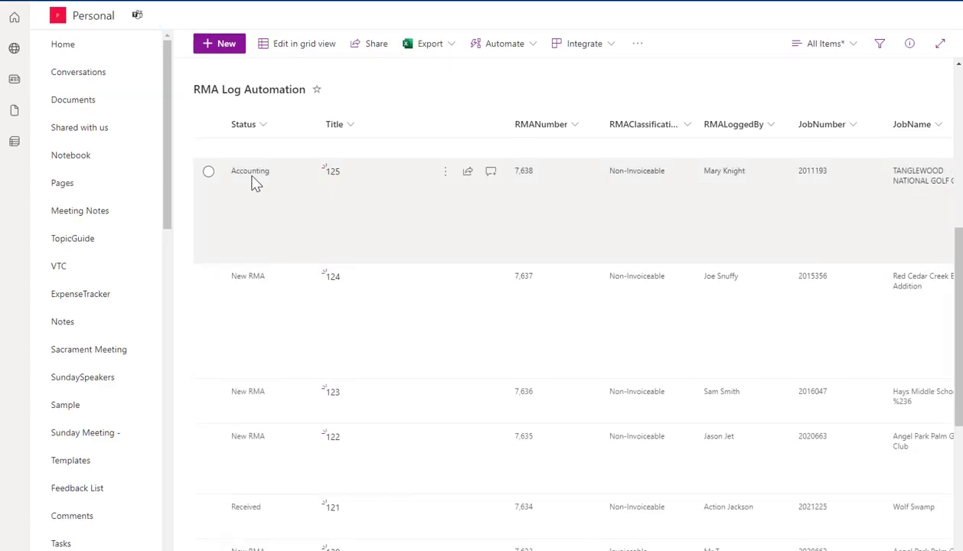
Scroll the RMA Log Automation list across to the Status2 column with New RMA and Received values.
{"action": "scroll", "scroll_direction": "down", "scroll_amount": 3}
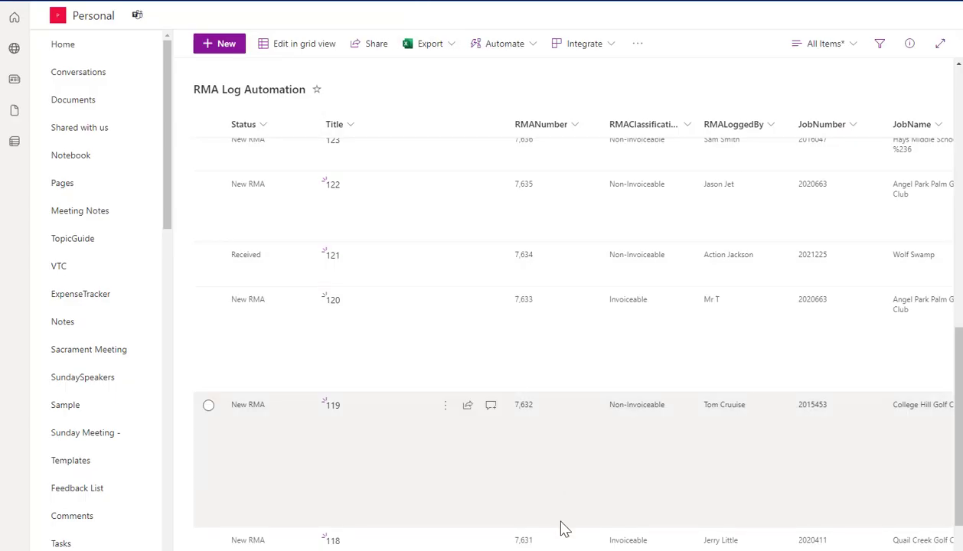
{"action": "scroll", "scroll_direction": "right", "scroll_amount": 3}
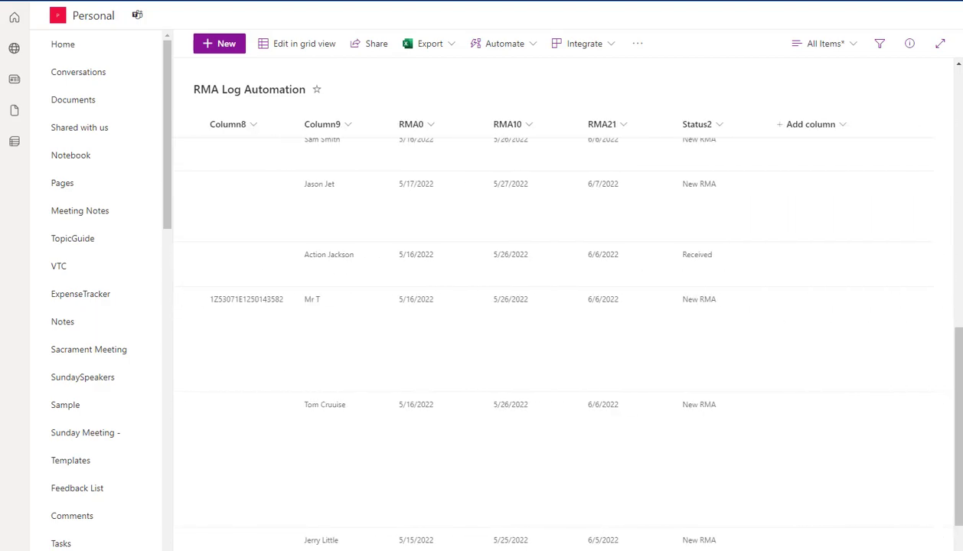
{"action": "mouse_move", "coordinate": [697, 289]}
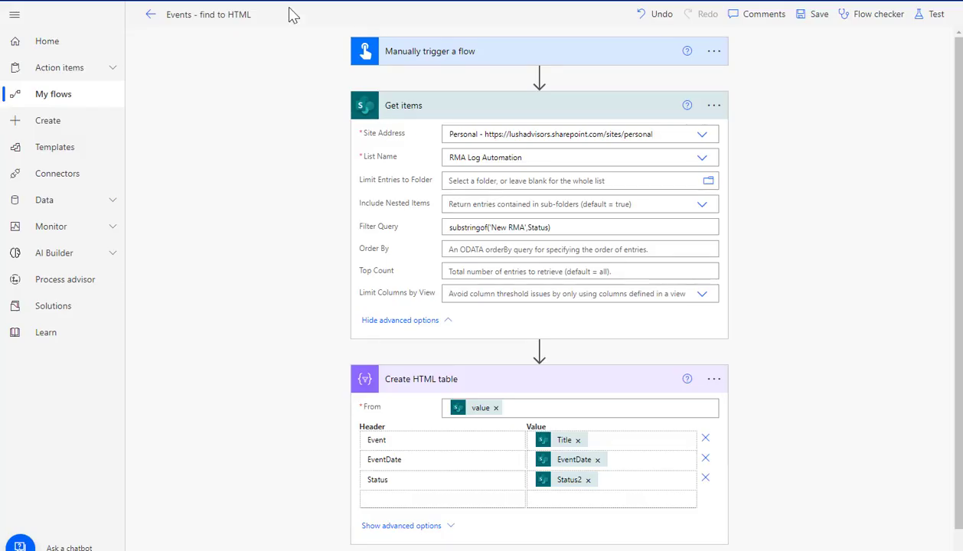
Change the Get items filter to substringof('New RMA',Status2) and bring up the Test pane.
{"action": "left_click", "coordinate": [486, 227]}
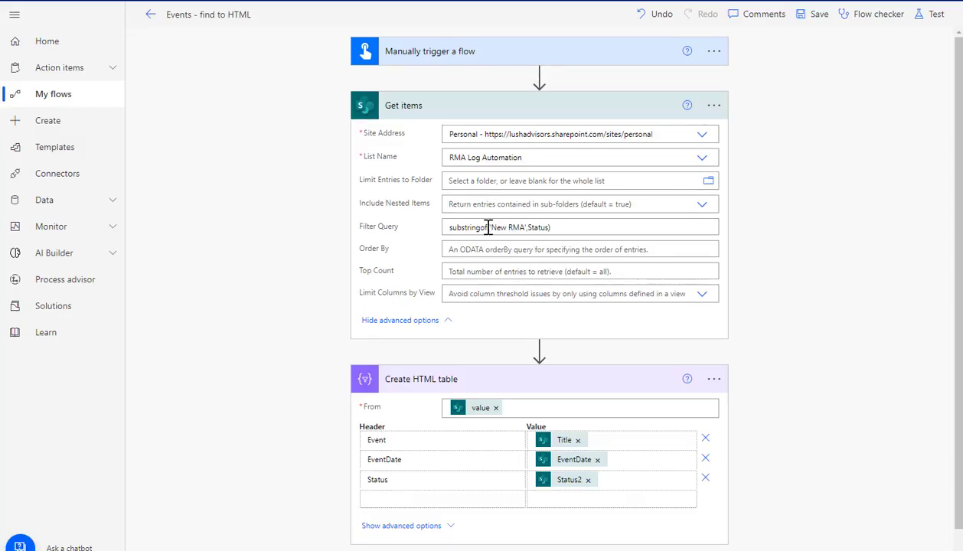
{"action": "mouse_move", "coordinate": [486, 227]}
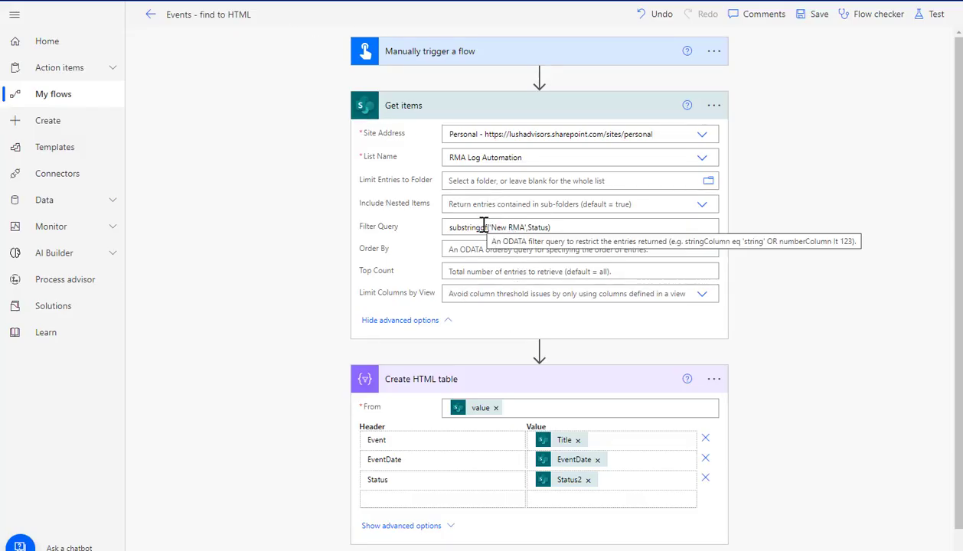
{"action": "left_click", "coordinate": [548, 227]}
{"action": "type", "text": "2"}
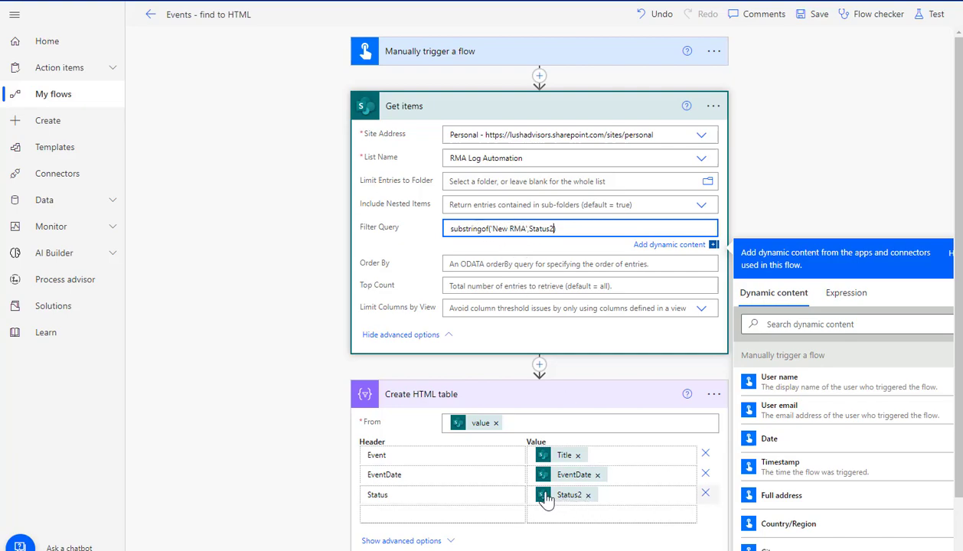
{"action": "mouse_move", "coordinate": [577, 507]}
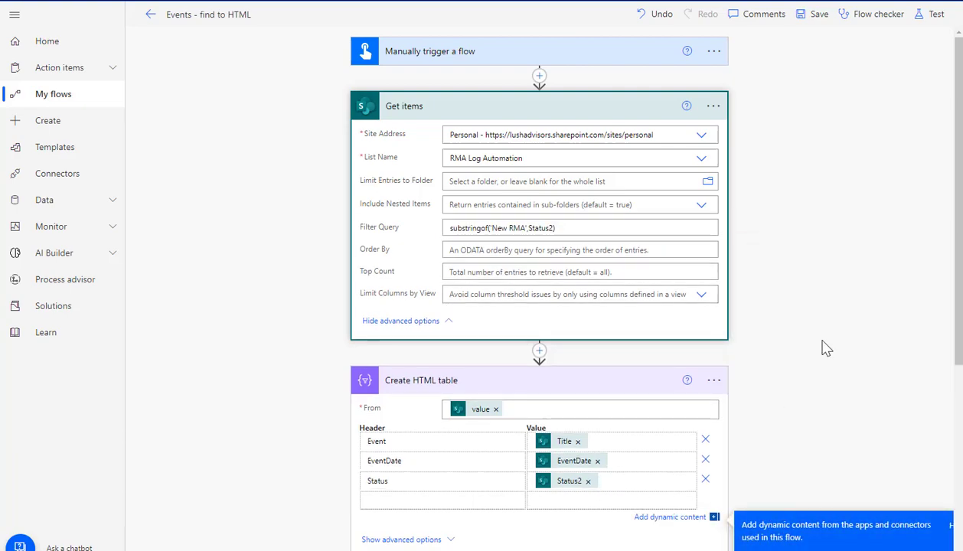
{"action": "left_click", "coordinate": [937, 13]}
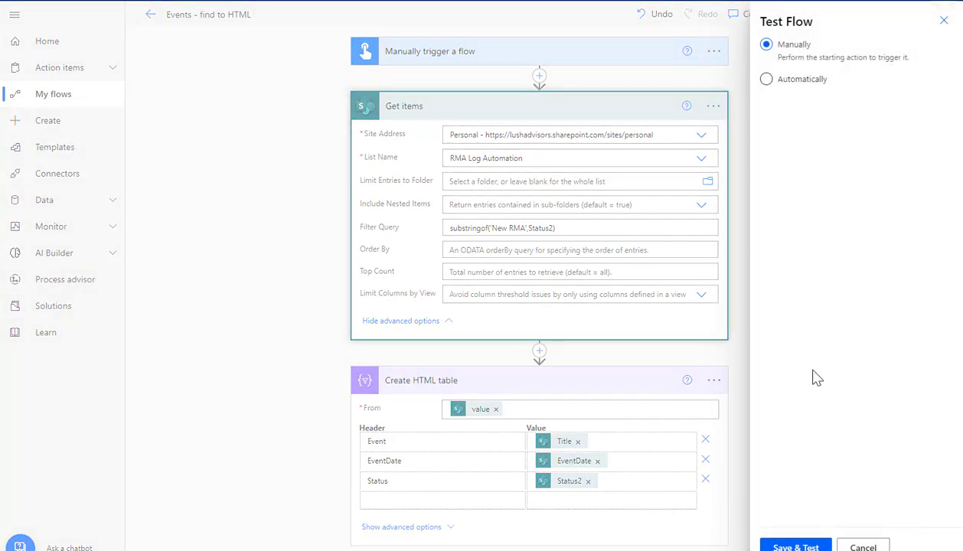
Save & Test the flow with the Status2 filter and run it manually.
{"action": "left_click", "coordinate": [795, 545]}
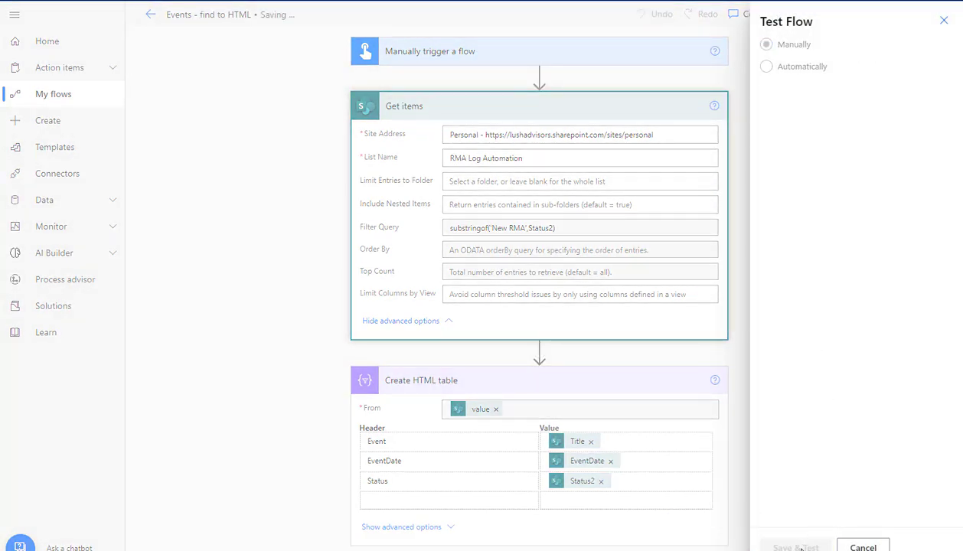
{"action": "left_click", "coordinate": [797, 547]}
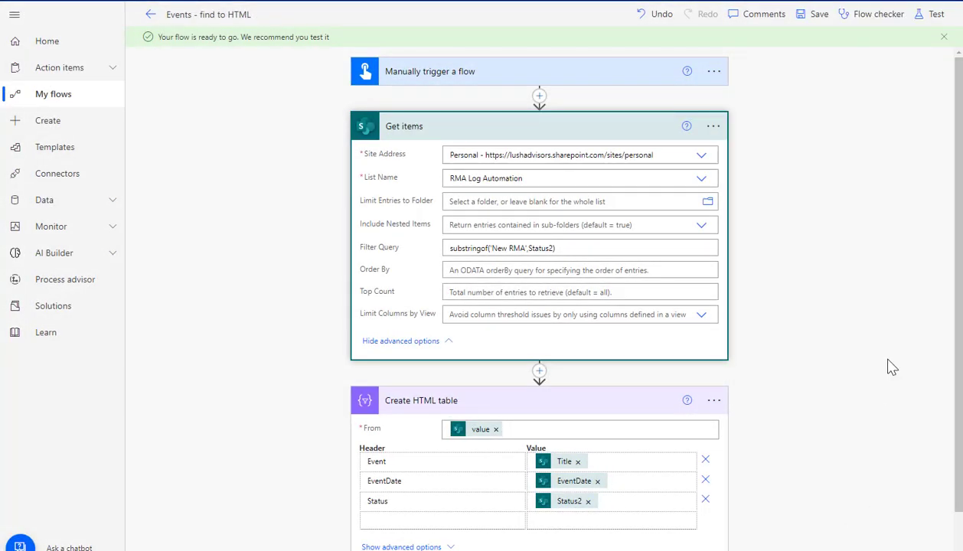
Inspect the Create HTML table output listing events 130, 129, 128 with New RMA status.
{"action": "left_click", "coordinate": [936, 14]}
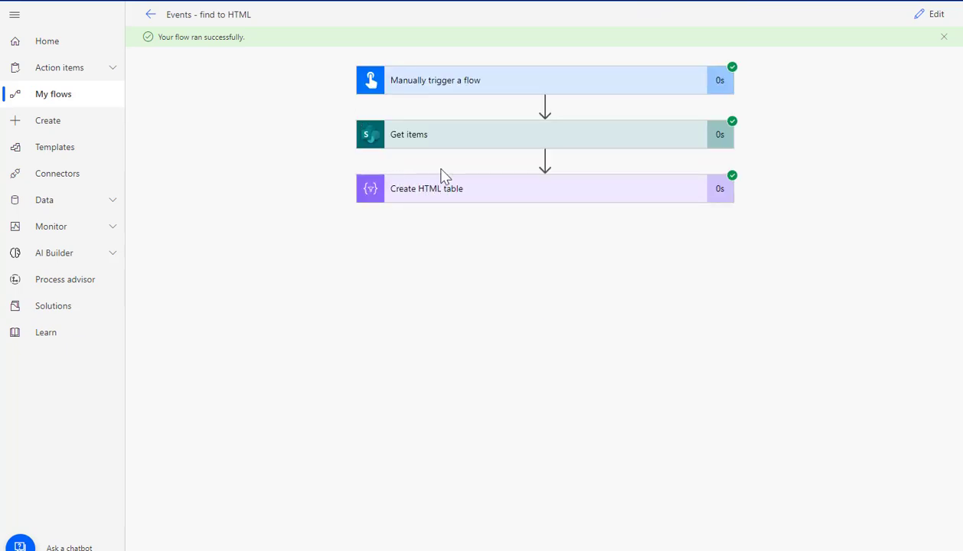
{"action": "mouse_move", "coordinate": [497, 202]}
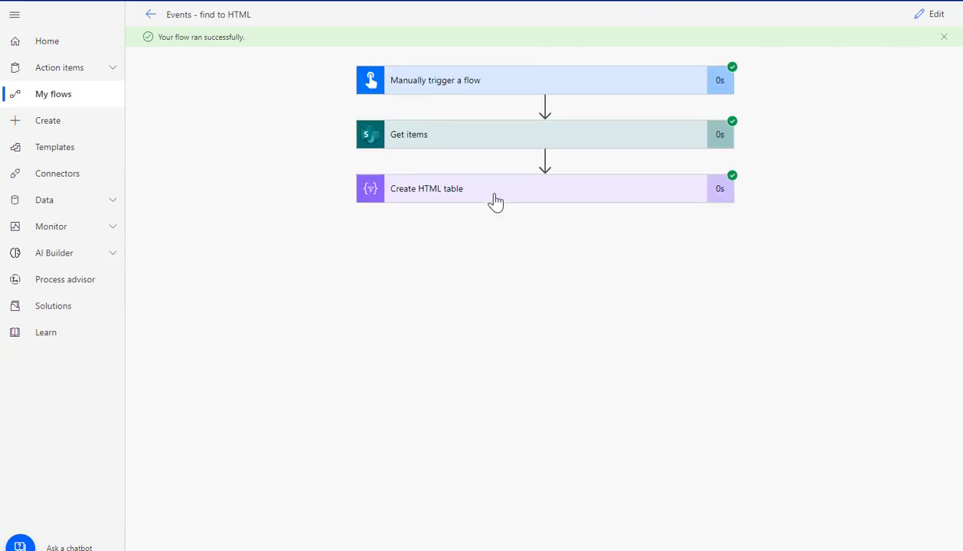
{"action": "left_click", "coordinate": [497, 189]}
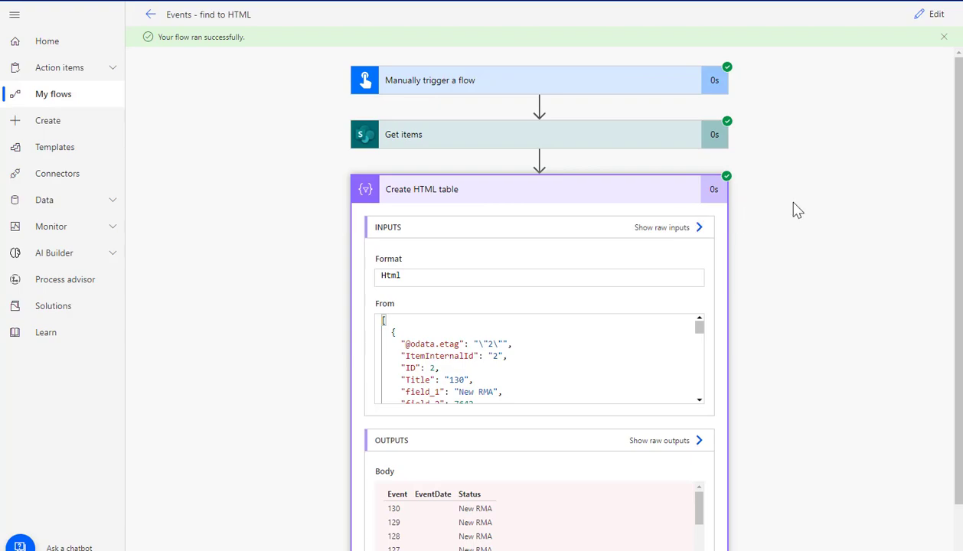
{"action": "scroll", "scroll_direction": "down", "scroll_amount": 3}
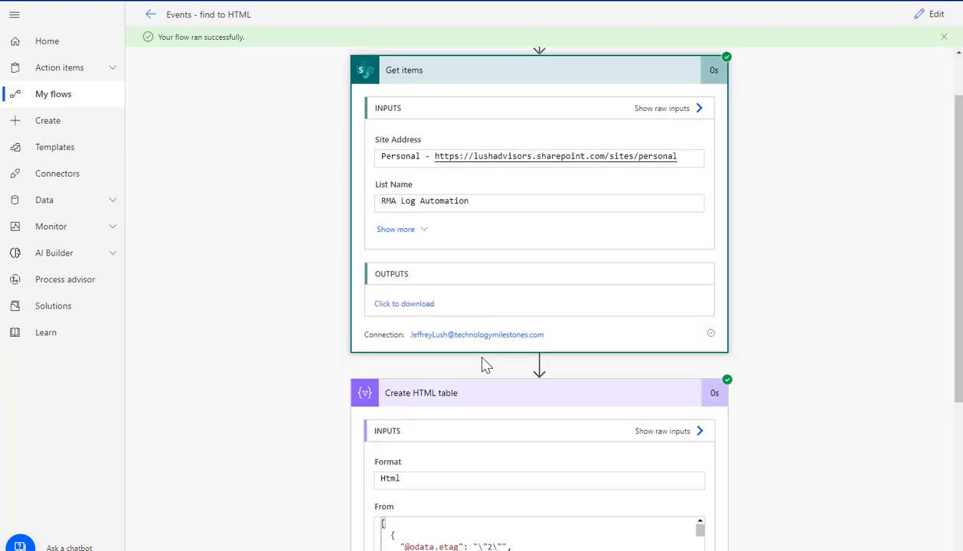
{"action": "scroll", "scroll_direction": "down", "scroll_amount": 3}
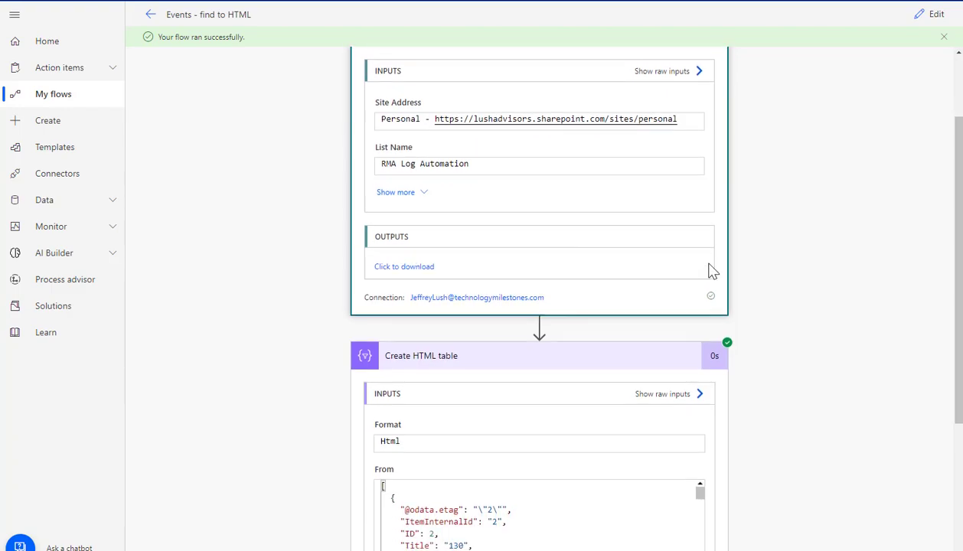
{"action": "scroll", "scroll_direction": "down", "scroll_amount": 3}
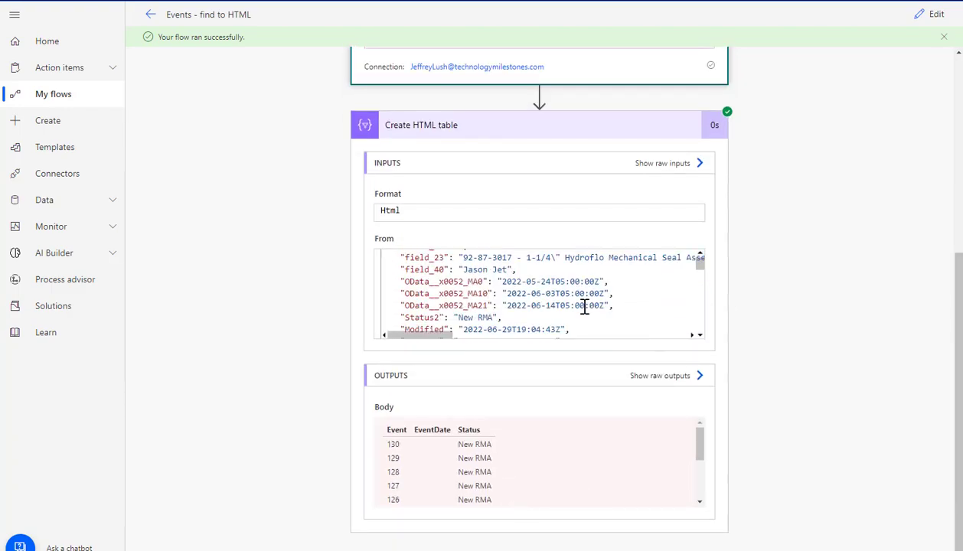
{"action": "scroll", "scroll_direction": "down", "scroll_amount": 3}
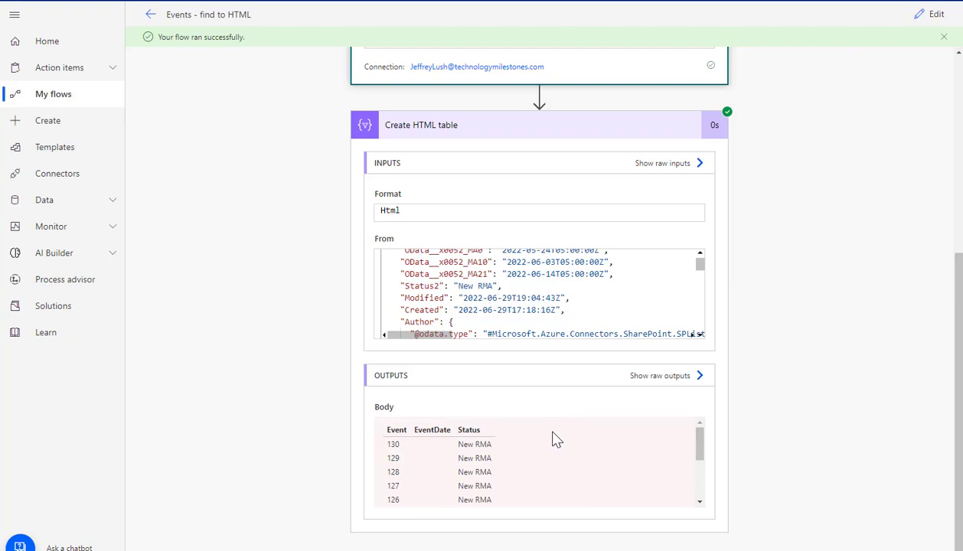
{"action": "scroll", "scroll_direction": "down", "scroll_amount": 3}
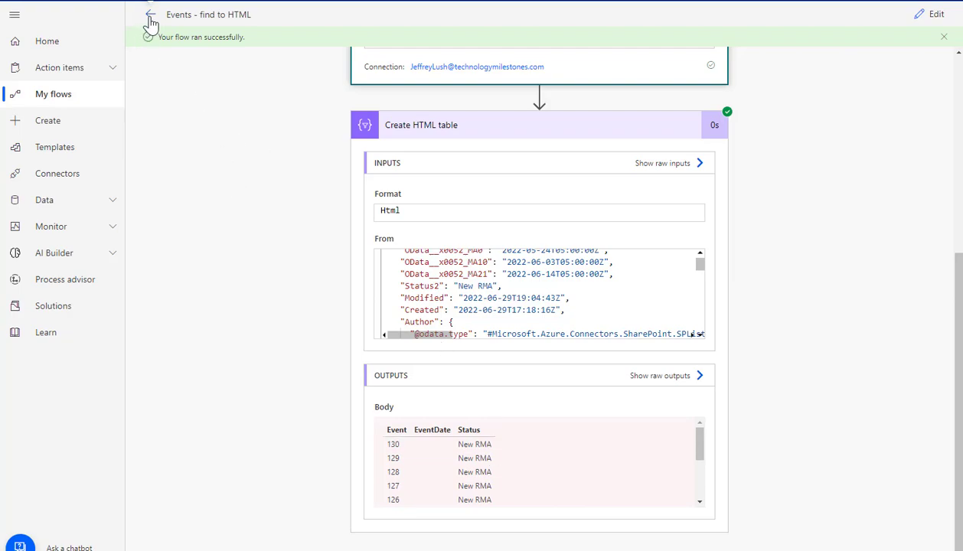
Go back to the Events - find to HTML flow details and reopen it in the editor.
{"action": "left_click", "coordinate": [150, 15]}
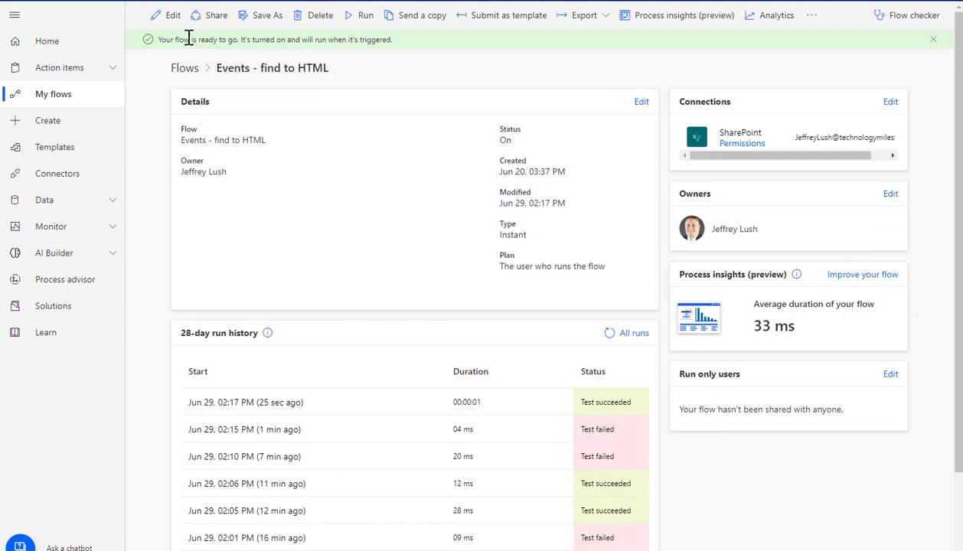
{"action": "left_click", "coordinate": [173, 14]}
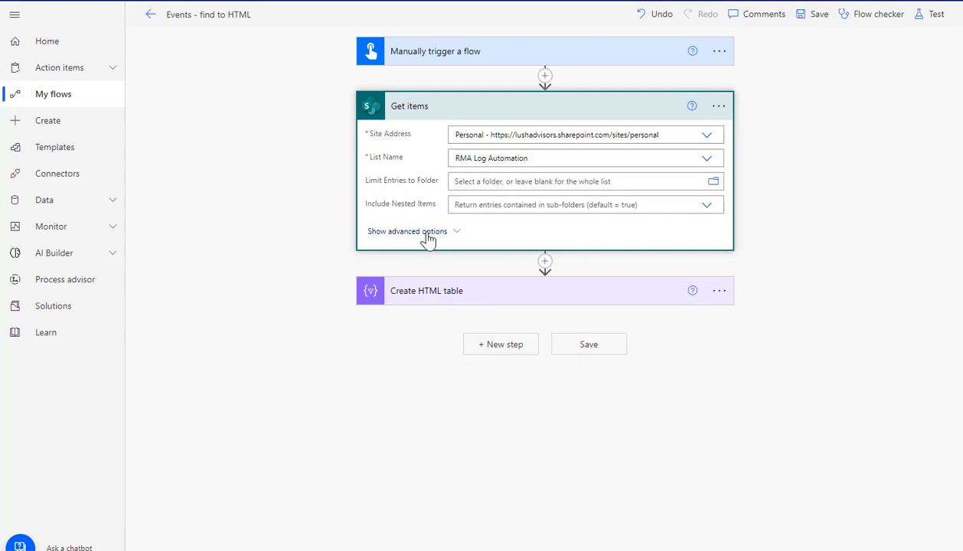
Edit the Get items filter query column from Status2 back to Status.
{"action": "type", "text": "substringof('New RMA',Status2)"}
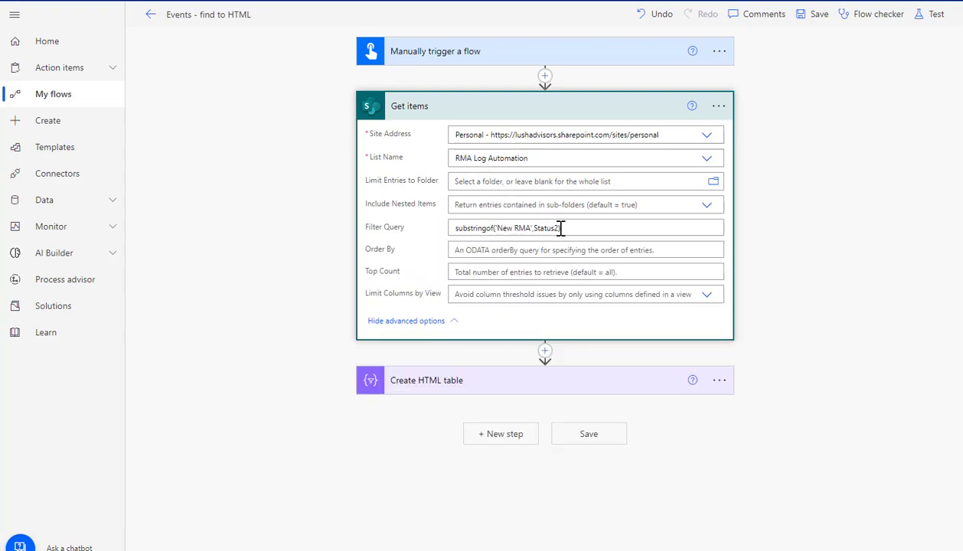
{"action": "left_click", "coordinate": [559, 228]}
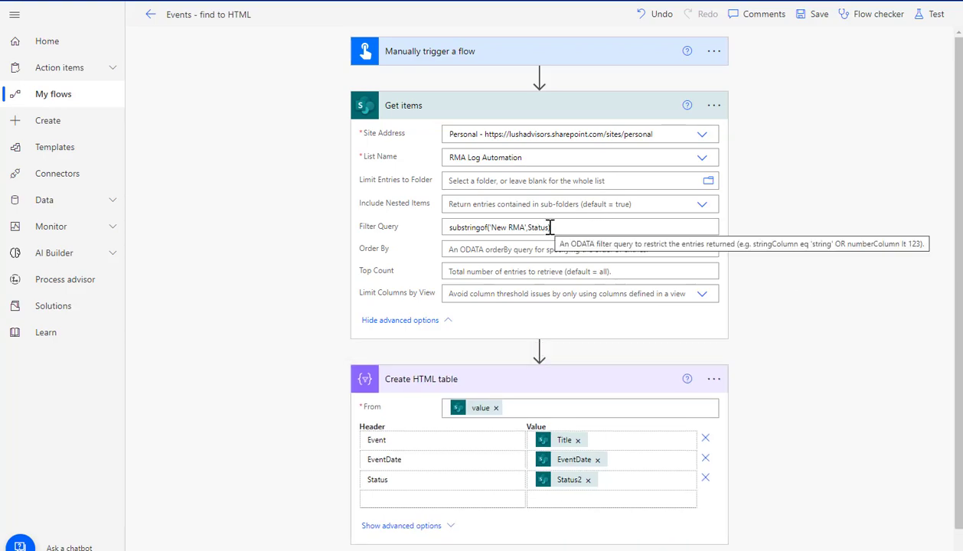
{"action": "mouse_move", "coordinate": [529, 226]}
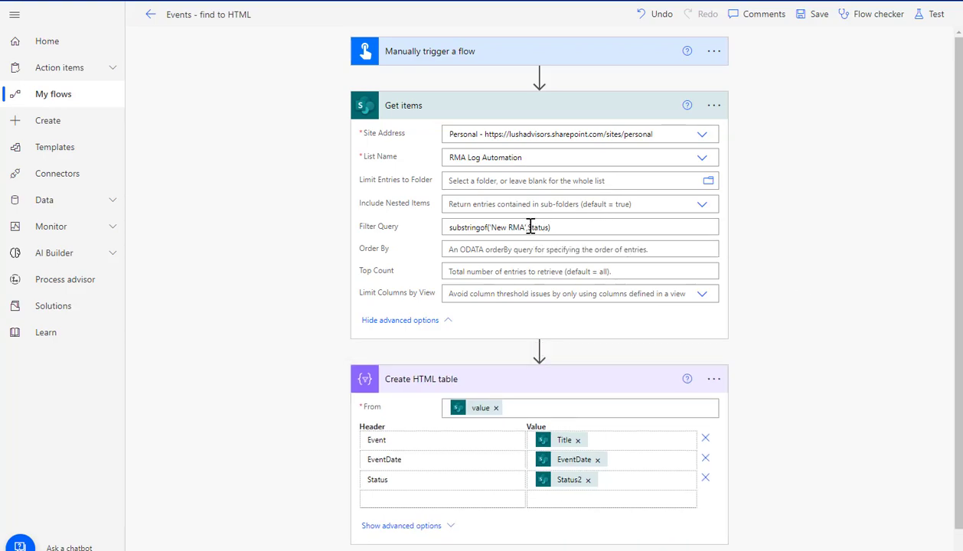
{"action": "left_click", "coordinate": [528, 227]}
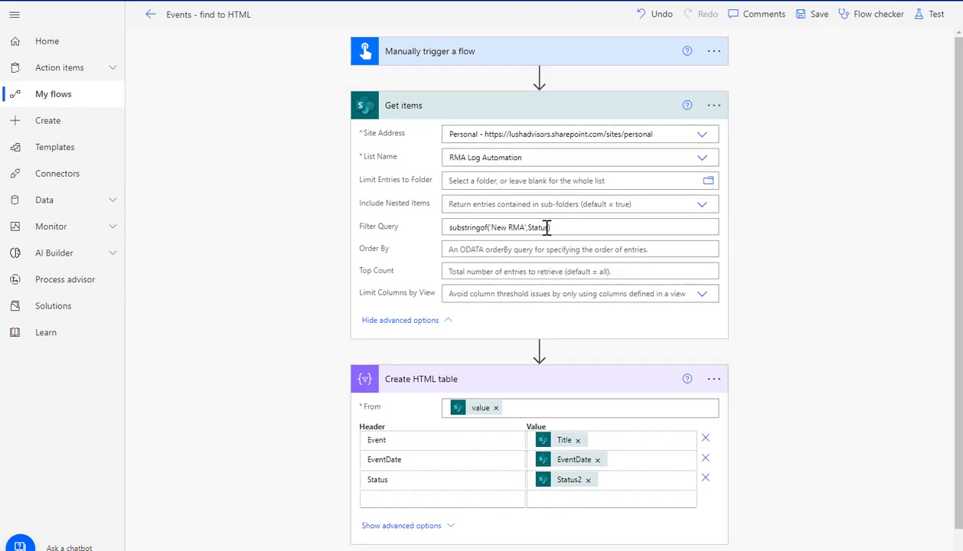
{"action": "mouse_move", "coordinate": [545, 227]}
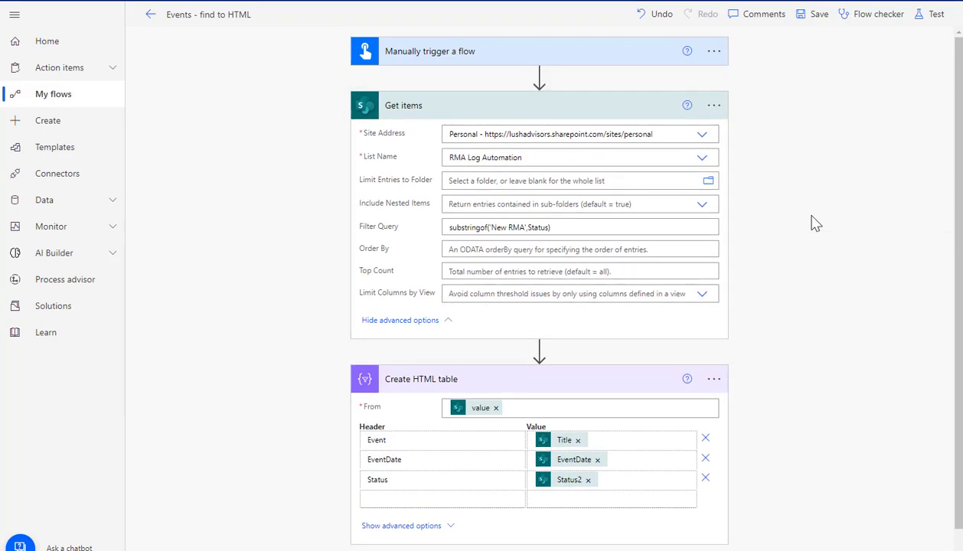
{"action": "mouse_move", "coordinate": [627, 264]}
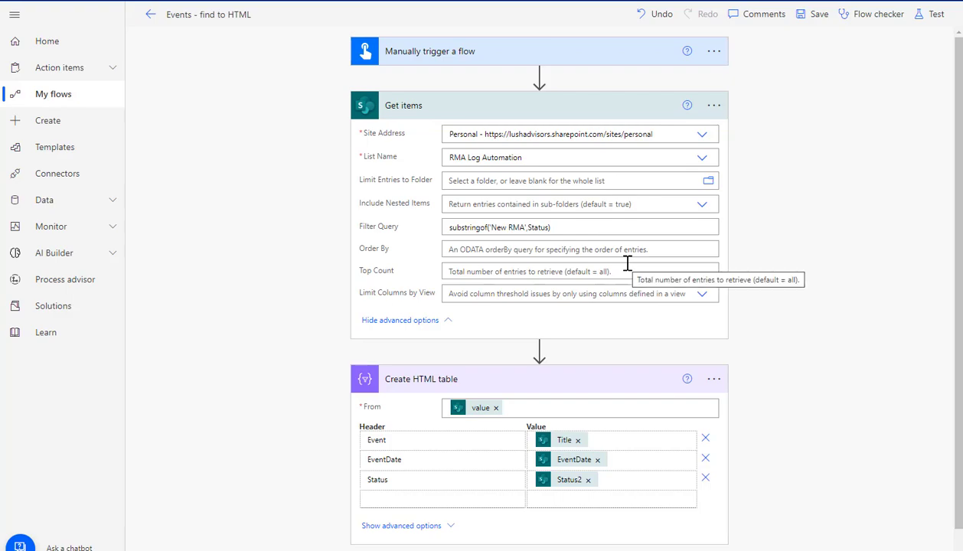
{"action": "mouse_move", "coordinate": [627, 265]}
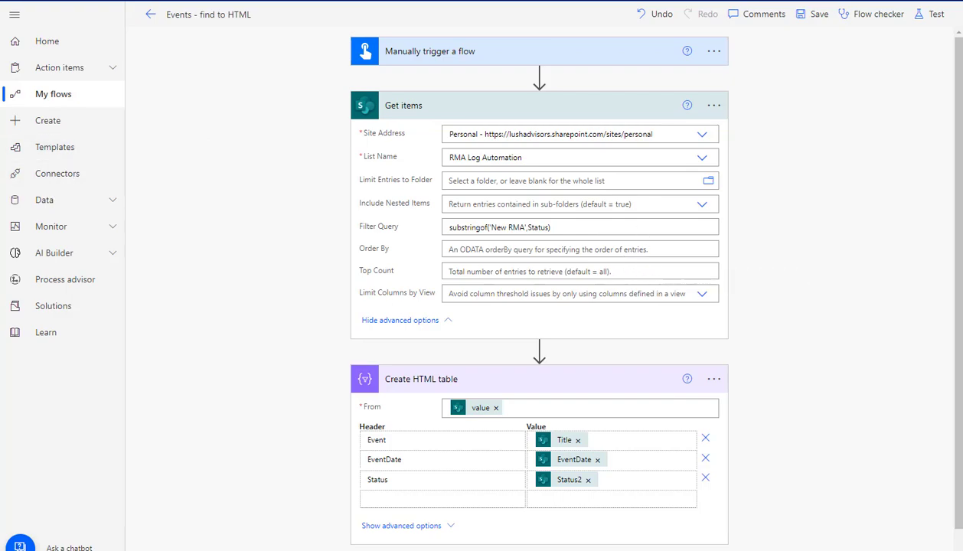